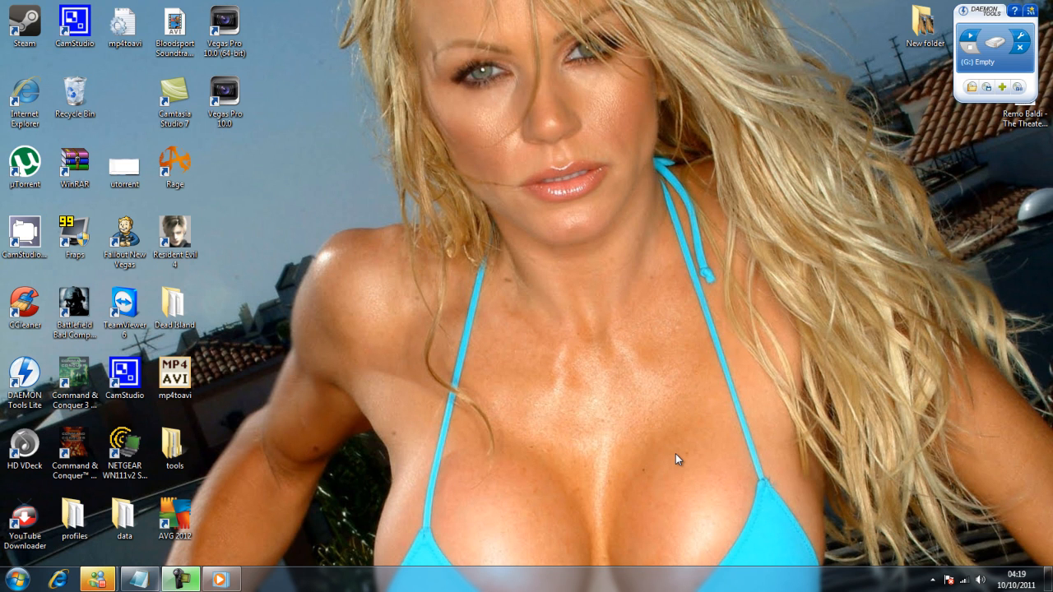
mouse_move(530, 312)
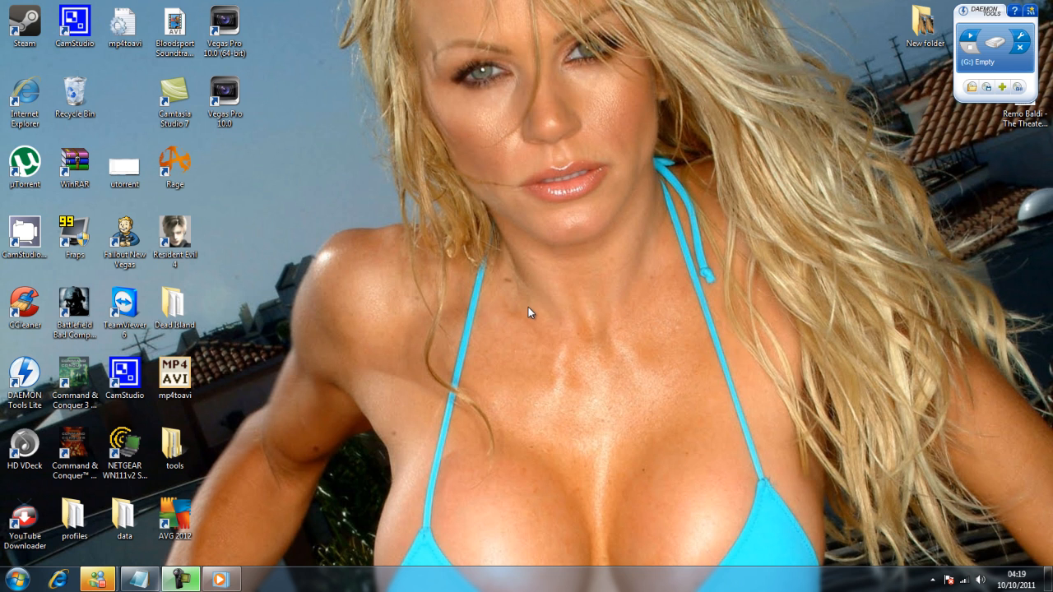
mouse_move(420, 293)
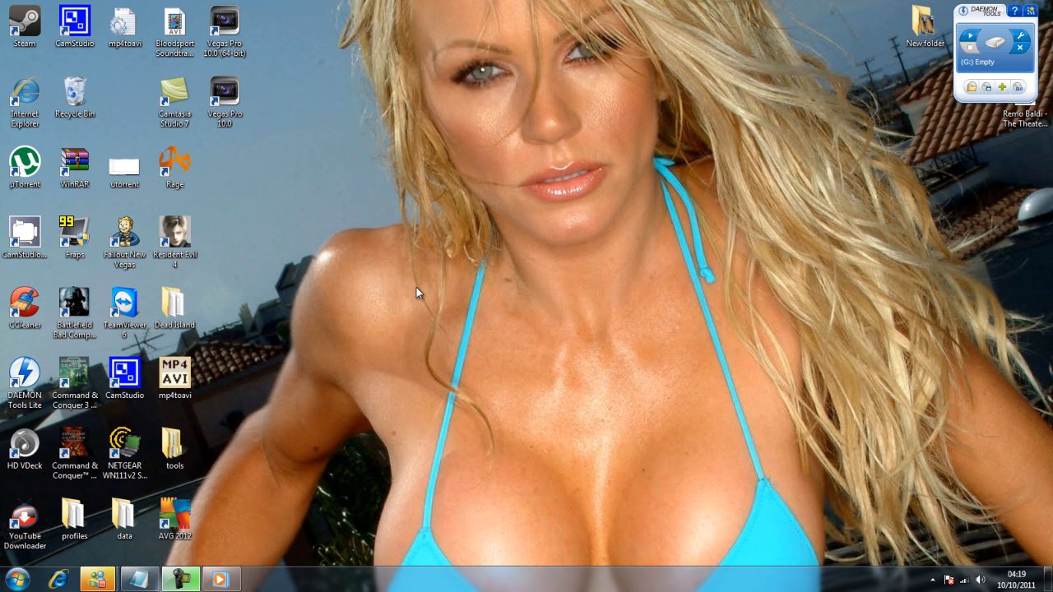
mouse_move(423, 266)
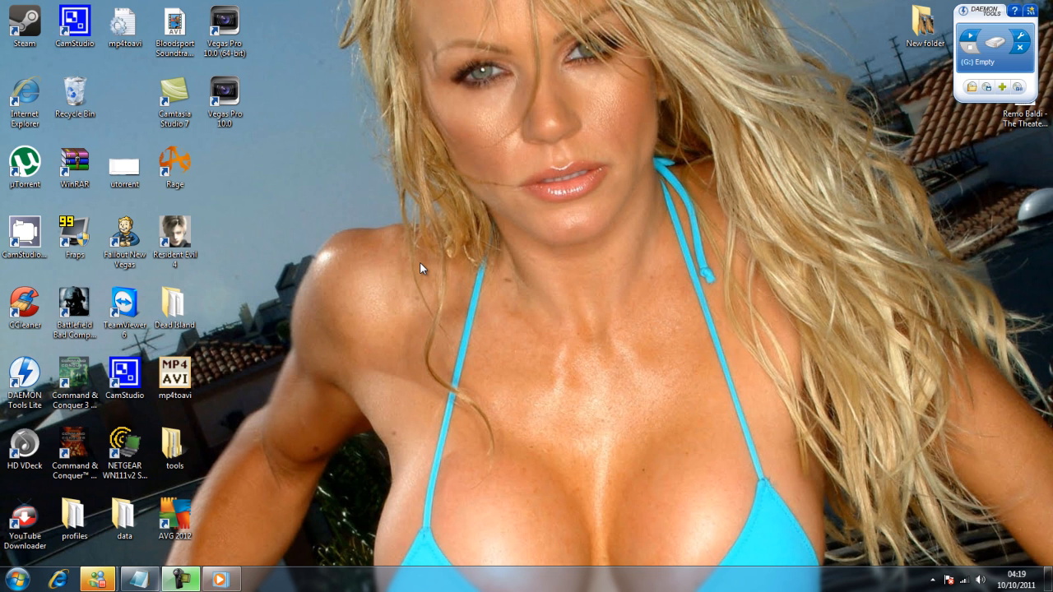
mouse_move(415, 336)
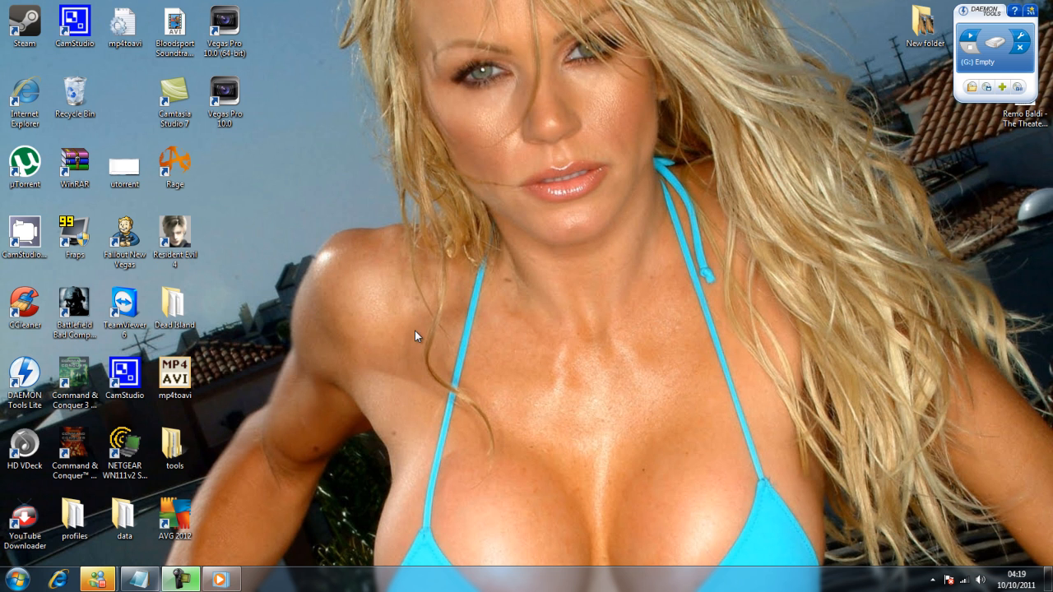
mouse_move(25, 523)
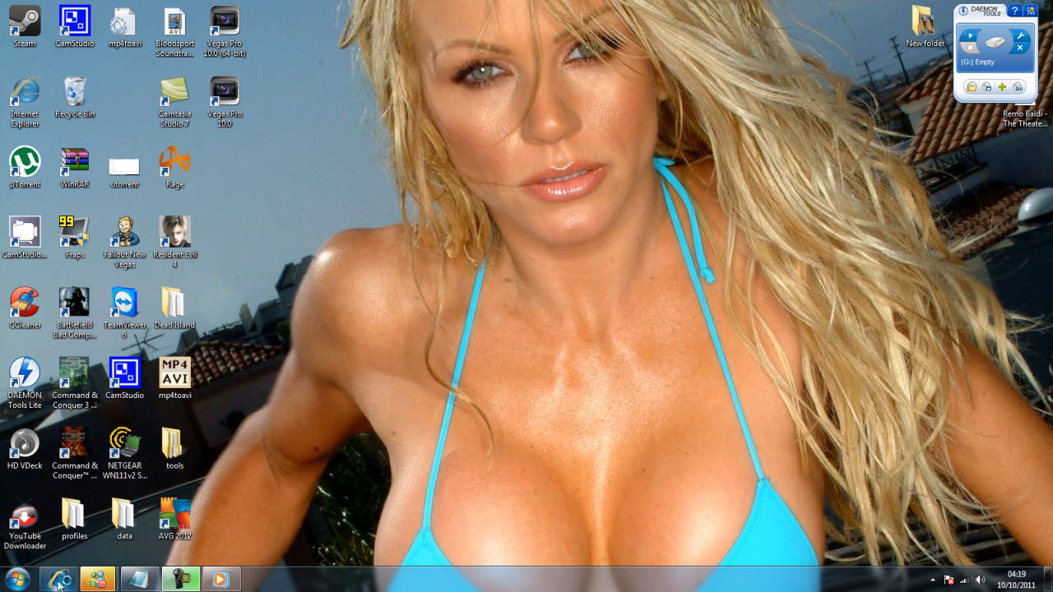
left_click(58, 579)
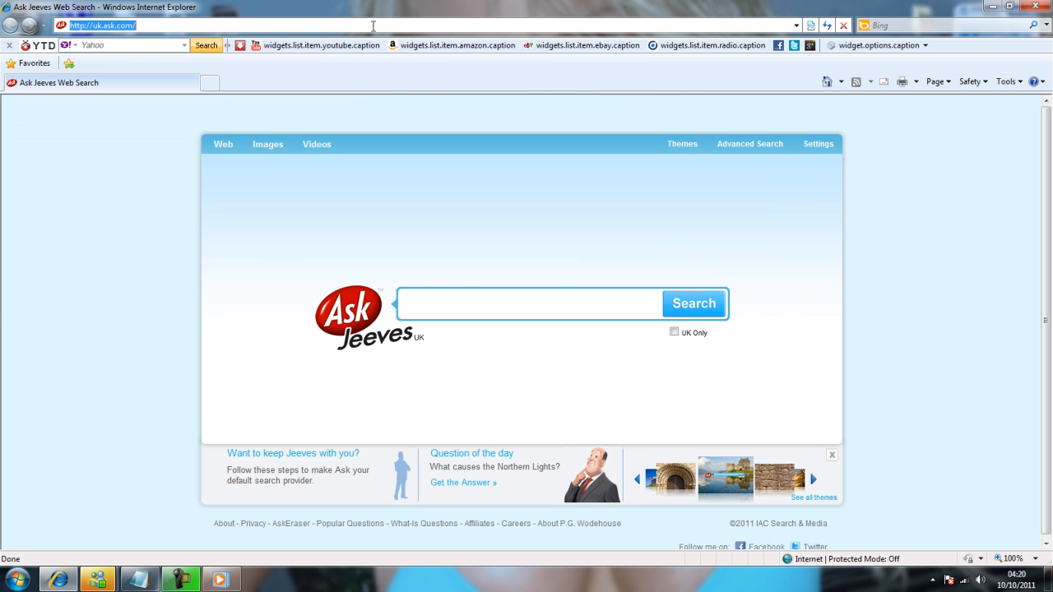
type("g")
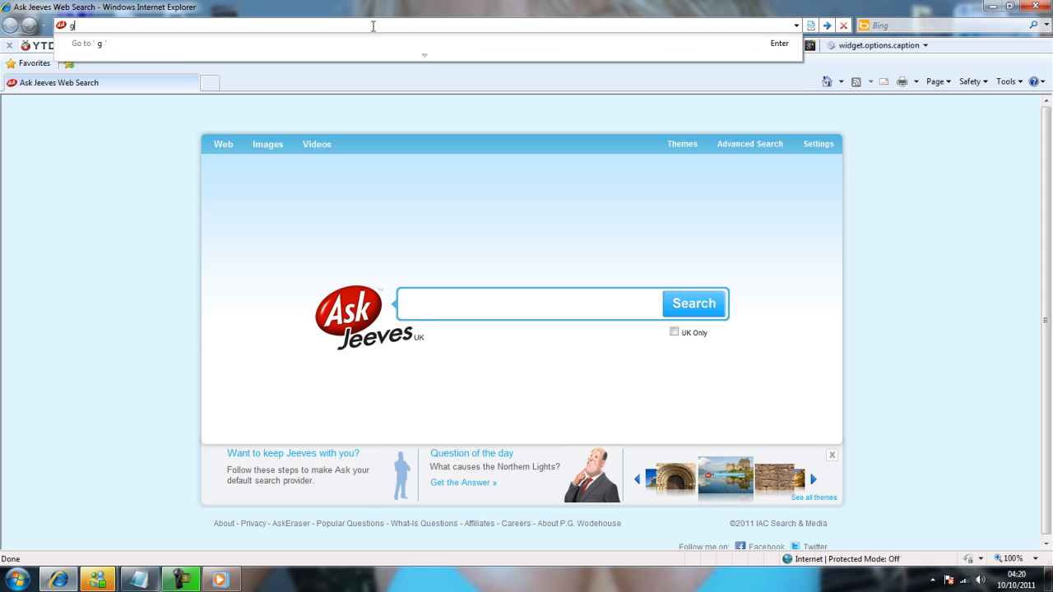
type("www.goog")
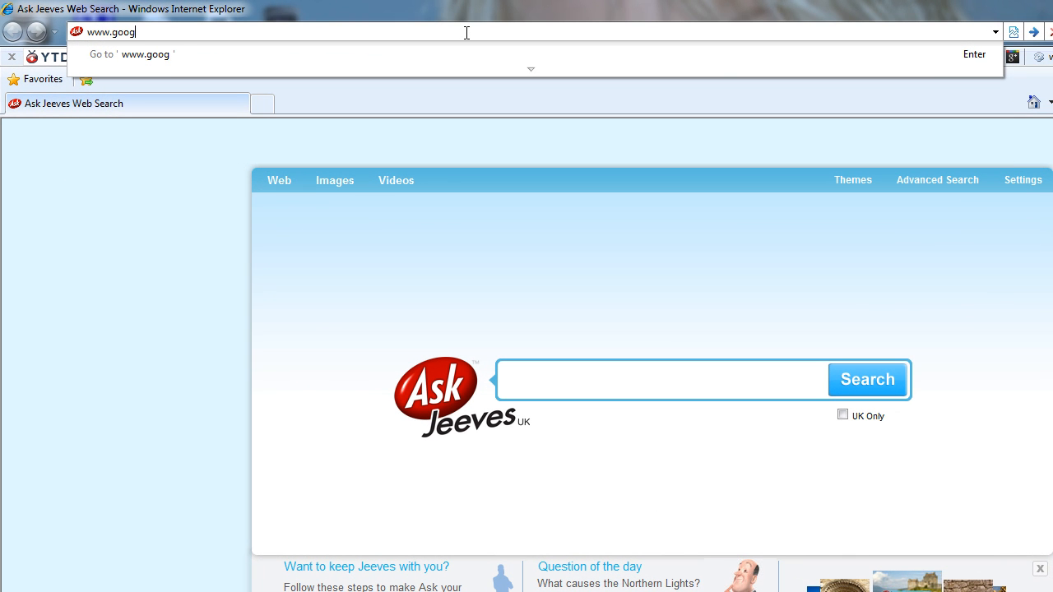
key("Return")
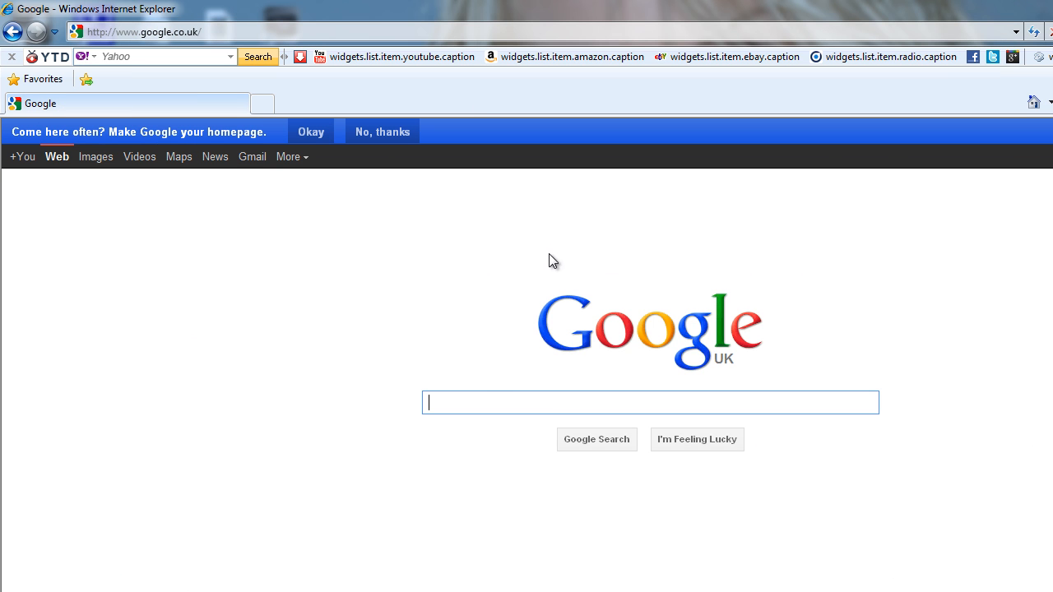
type("peerblock")
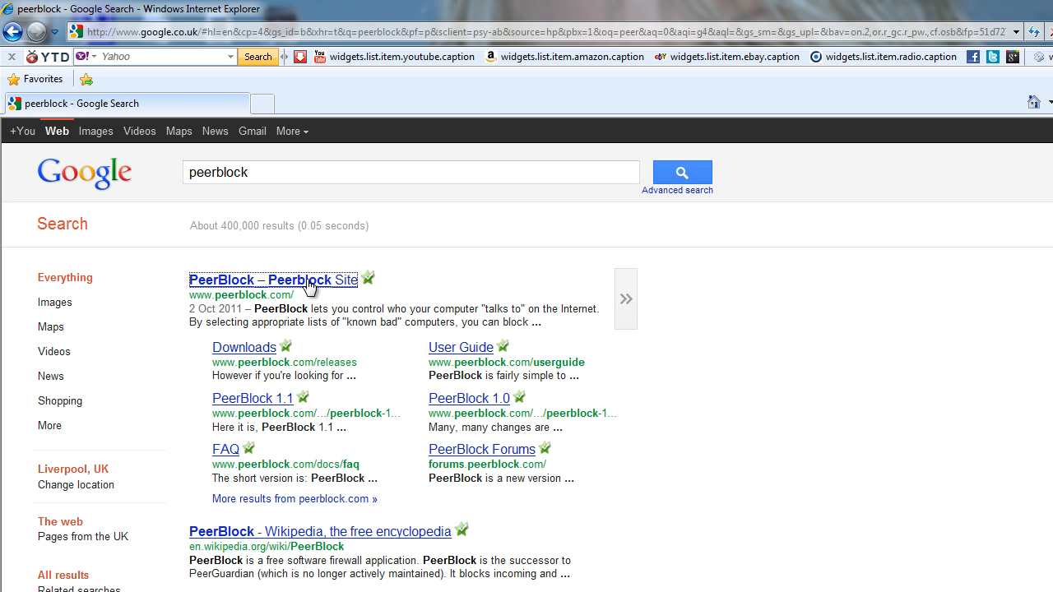
Step: Follow the PeerBlock result through Downloads to the 1.0+ (r484) beta release page
left_click(273, 280)
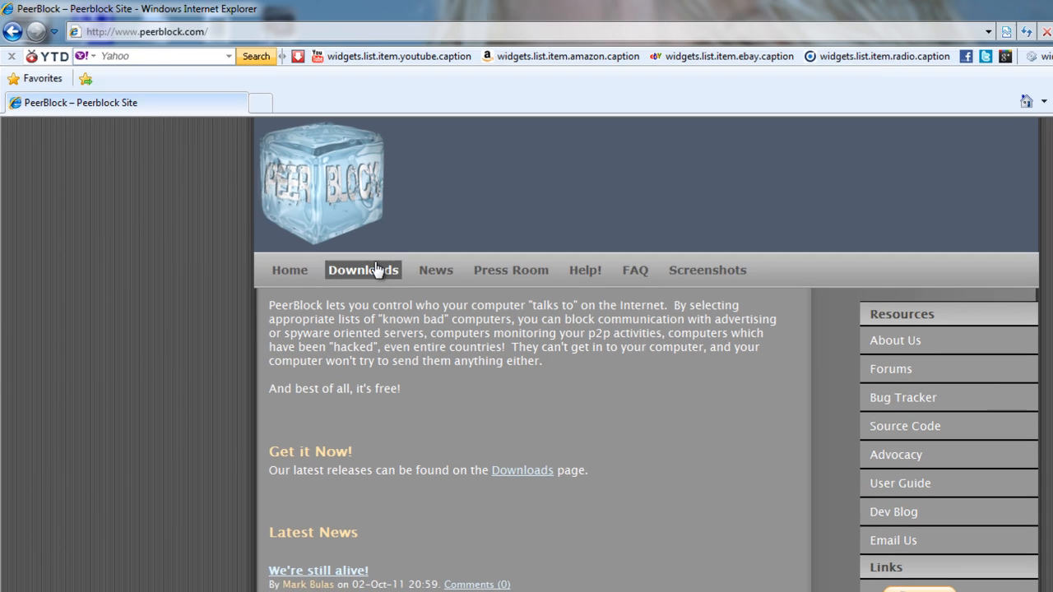
left_click(363, 270)
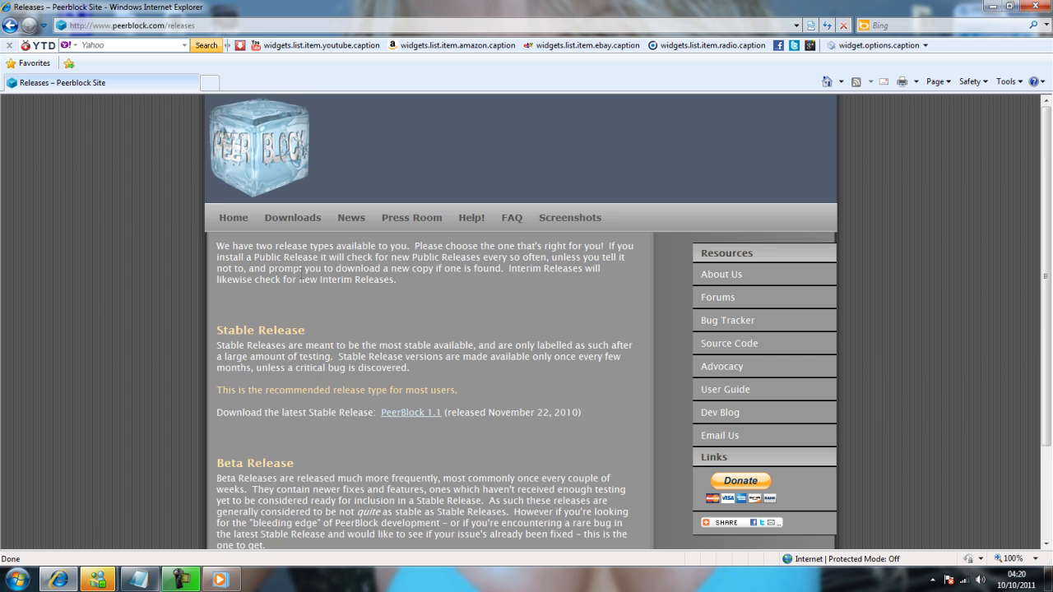
scroll("down", 3)
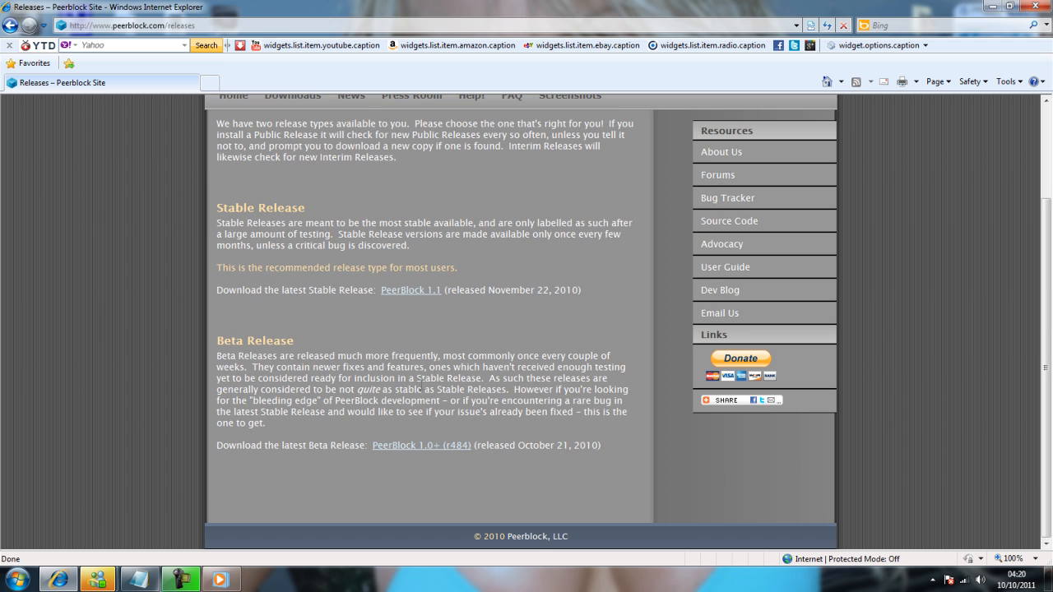
mouse_move(421, 445)
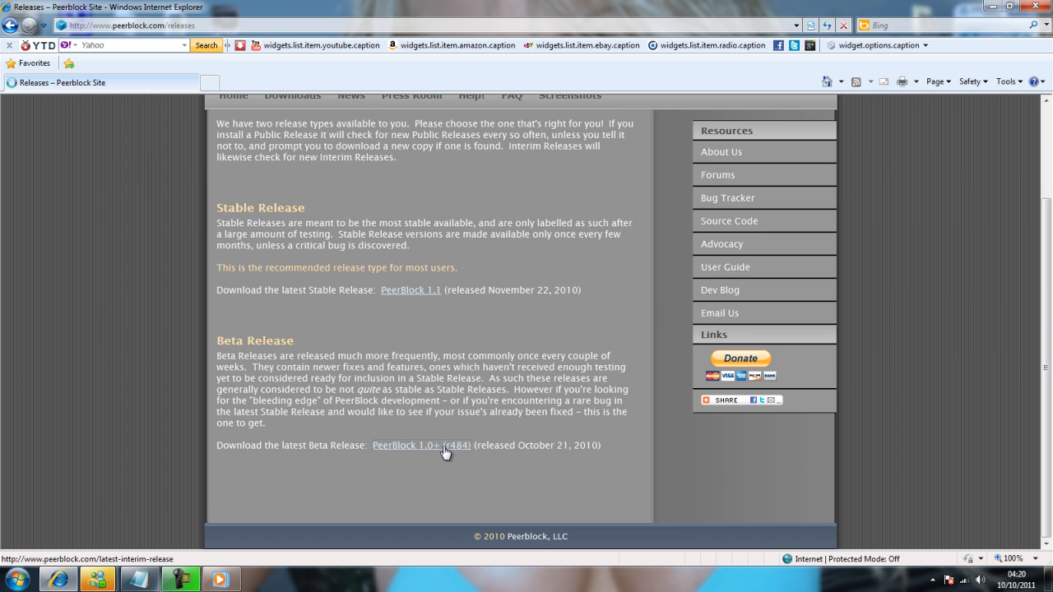
left_click(421, 446)
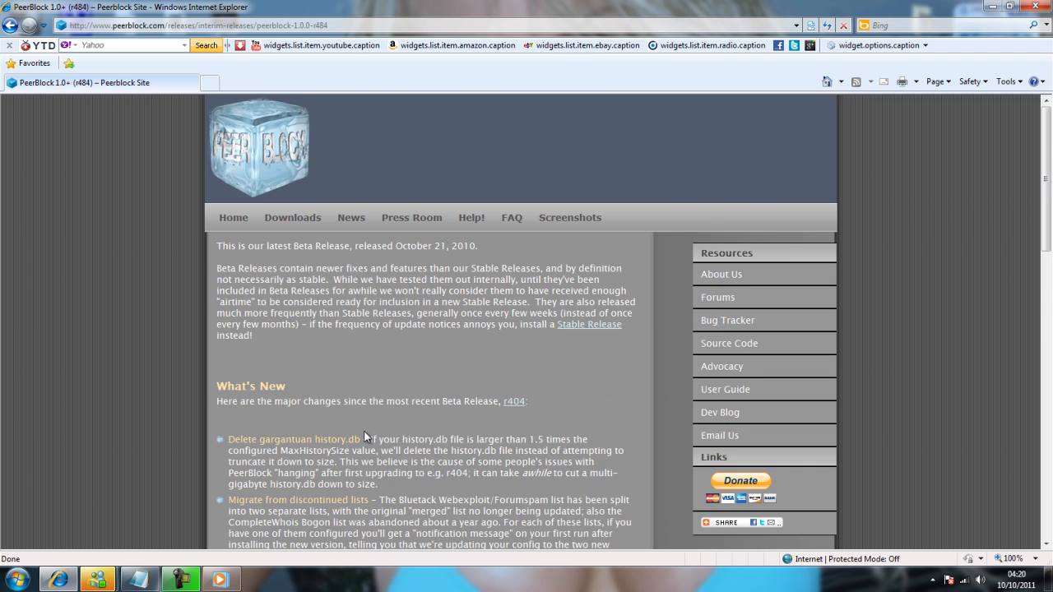
scroll("down", 3)
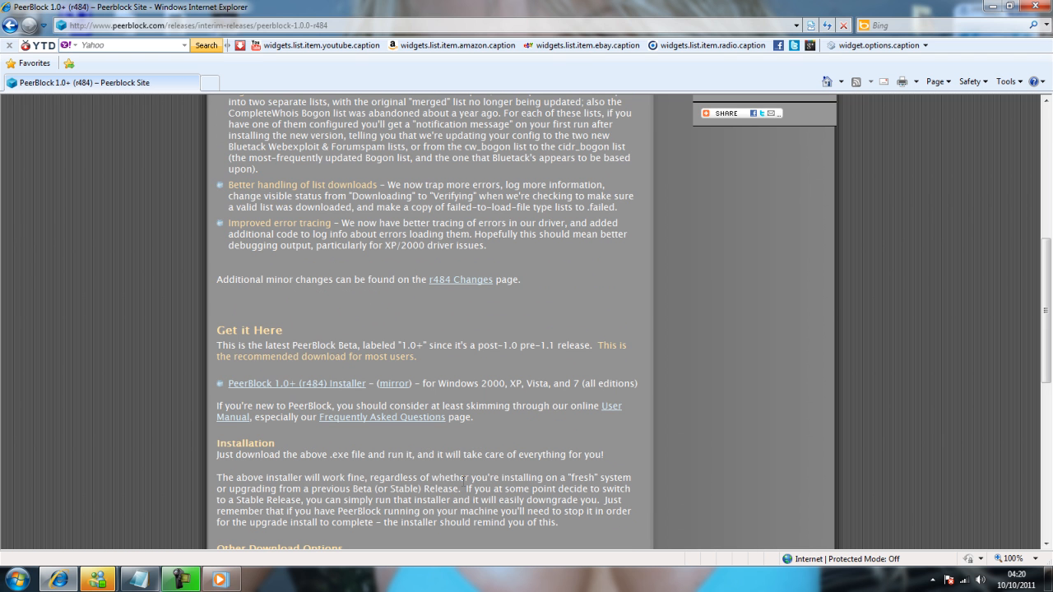
mouse_move(247, 389)
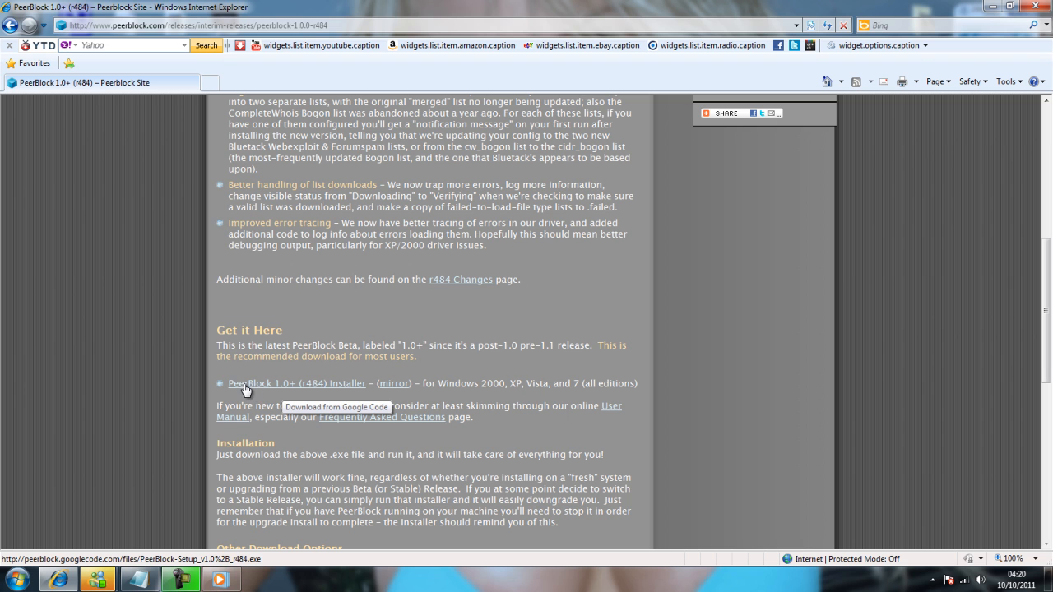
mouse_move(259, 388)
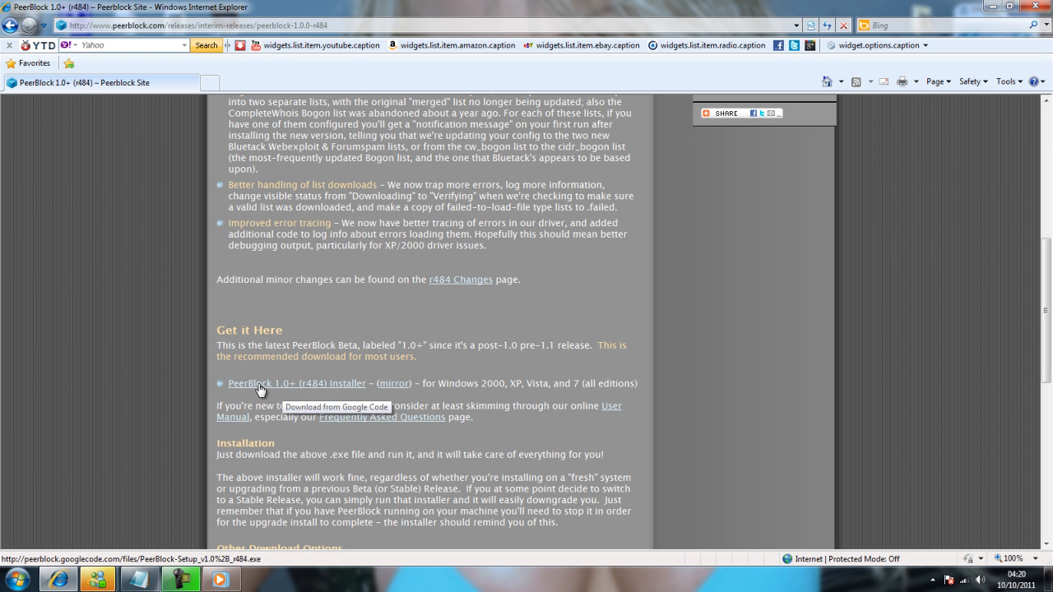
mouse_move(354, 387)
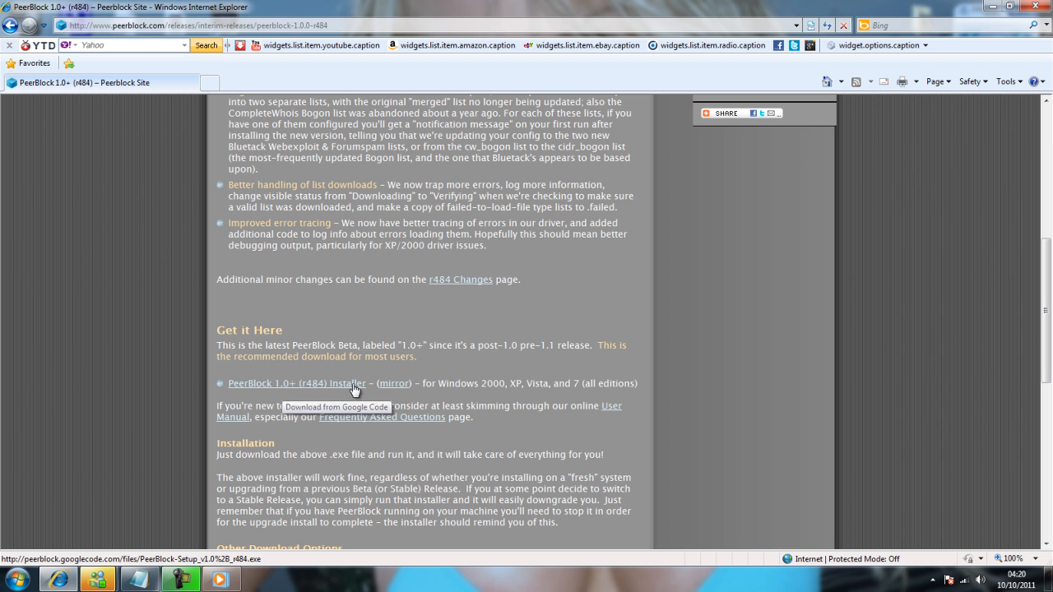
Step: Download and install the r484 installer with a desktop icon, then launch PeerBlock
left_click(296, 383)
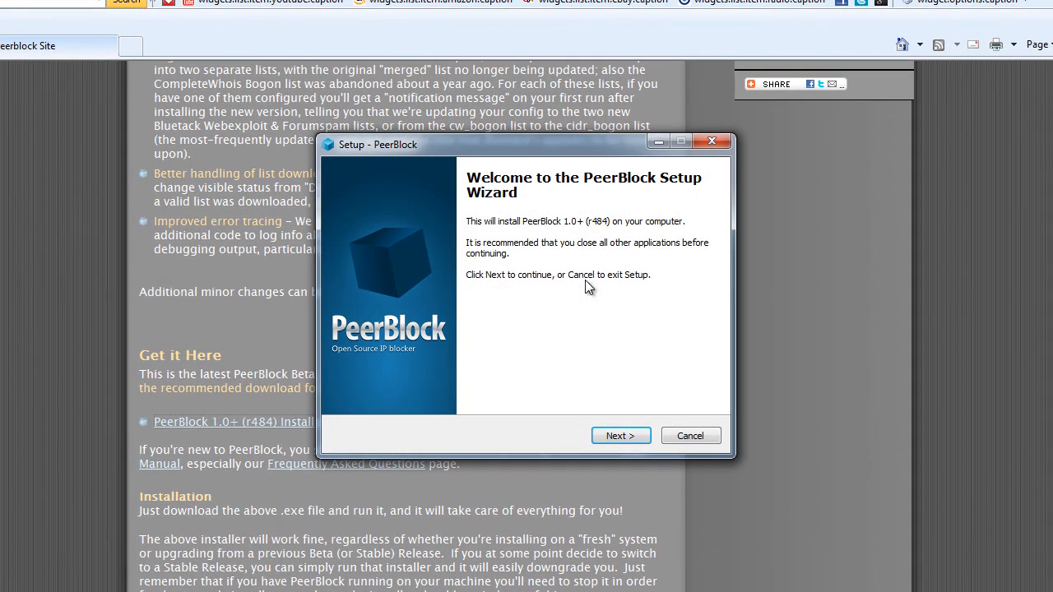
left_click(620, 435)
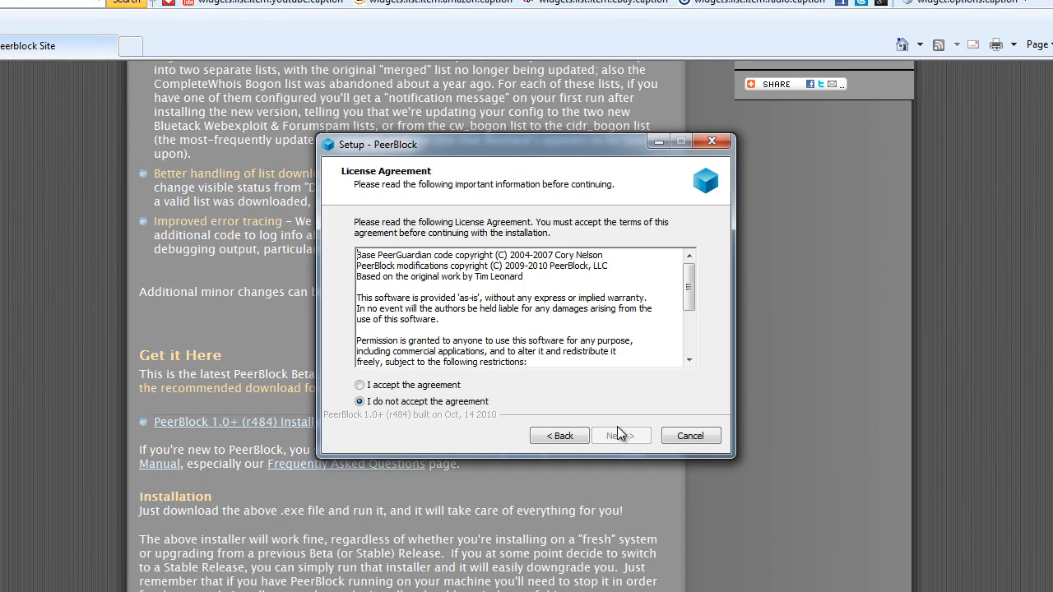
left_click(621, 435)
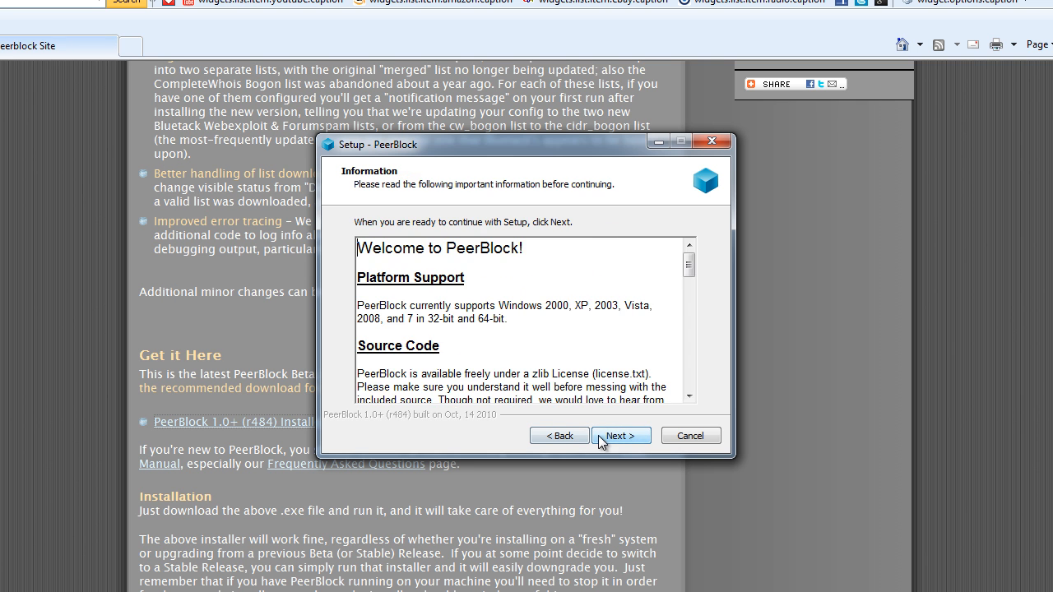
left_click(621, 435)
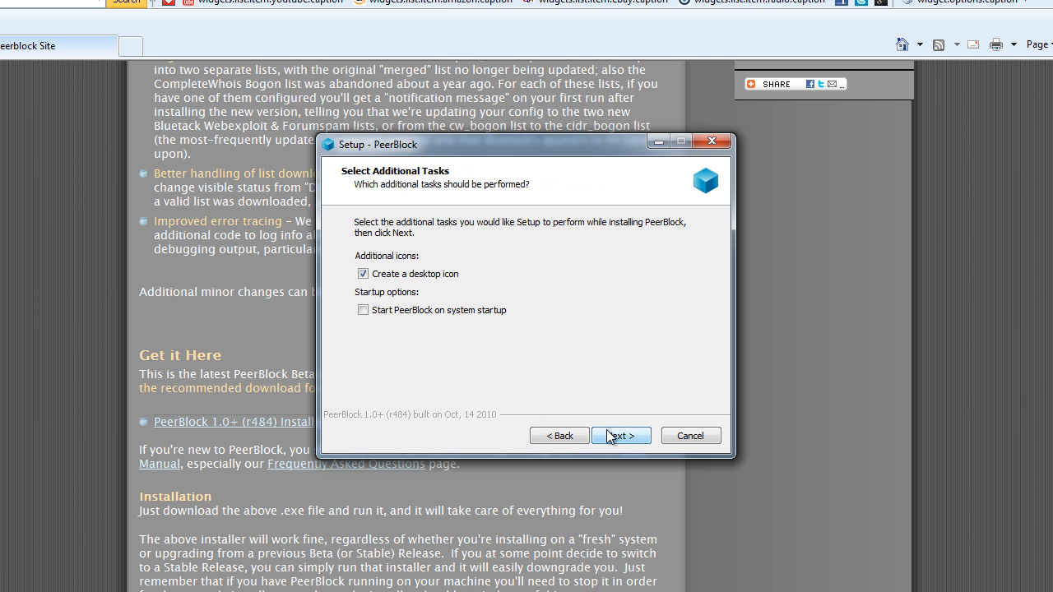
left_click(620, 435)
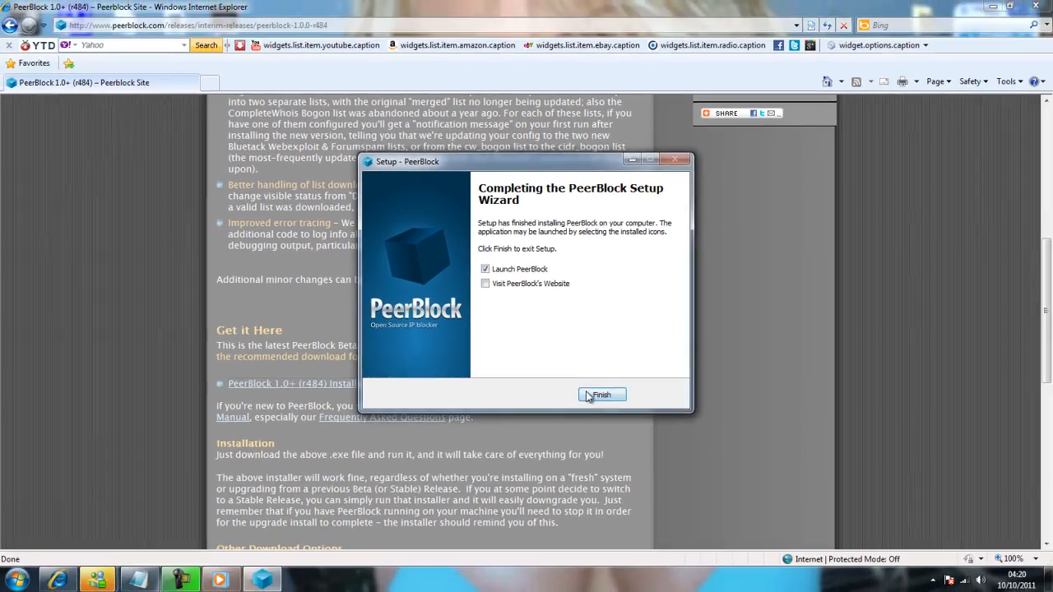
left_click(601, 395)
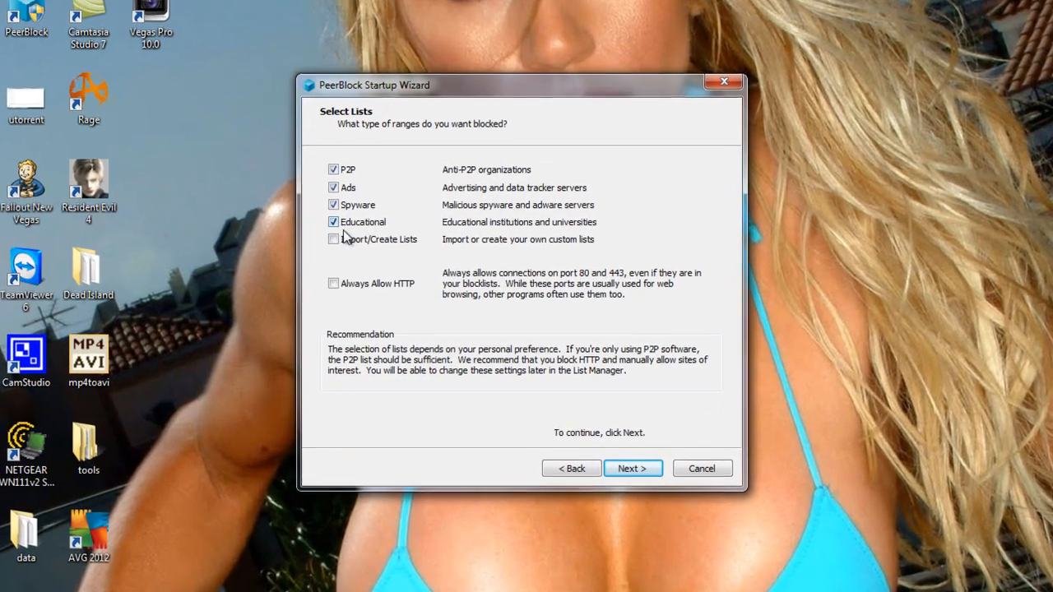
Step: Enable Import/Create Lists and Always Allow HTTP, keep every-other-day updates, and finish
left_click(333, 239)
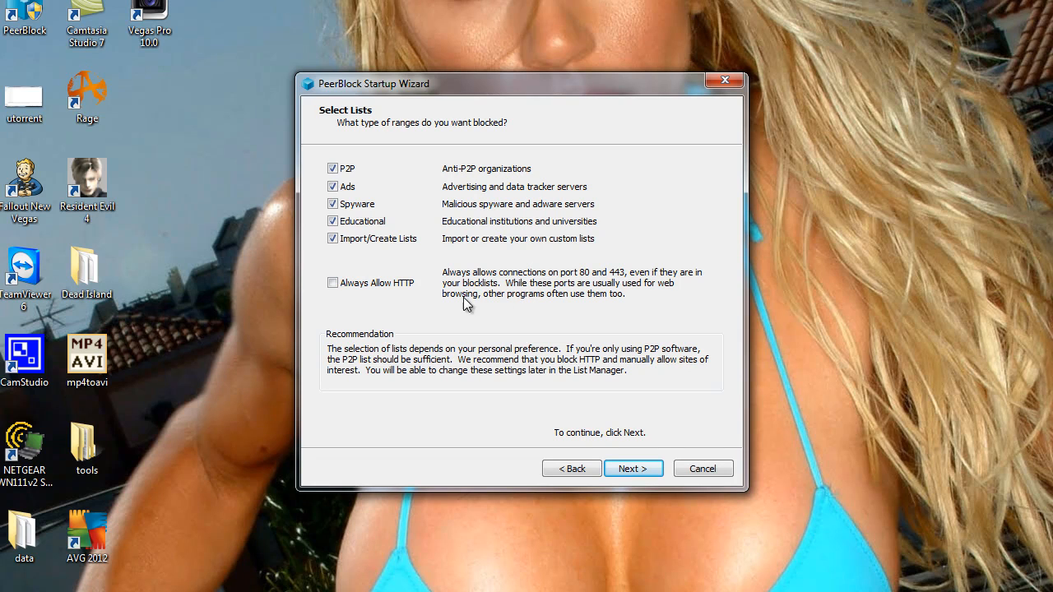
left_click(333, 283)
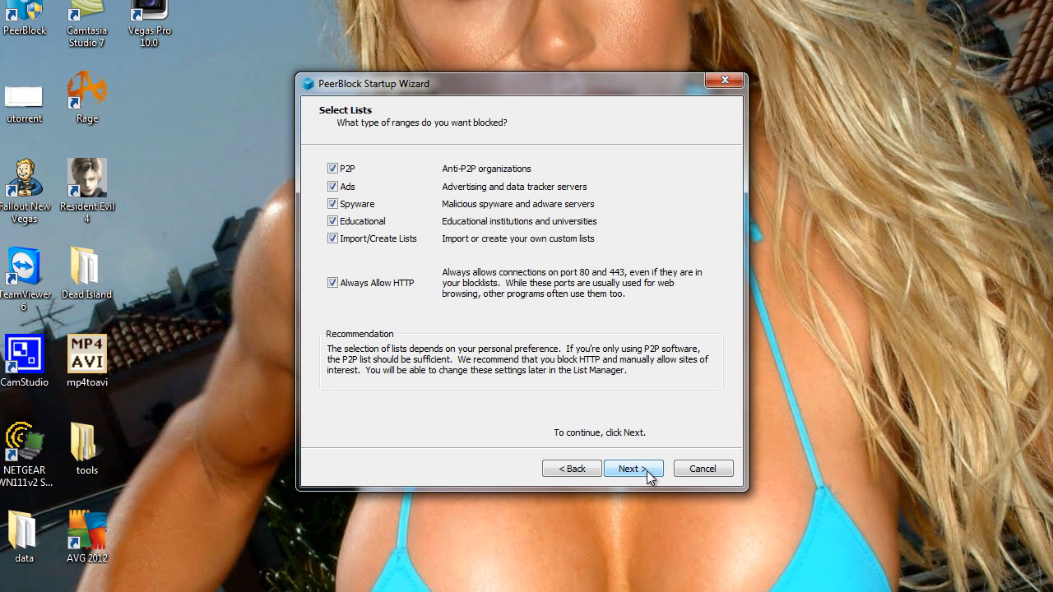
left_click(634, 468)
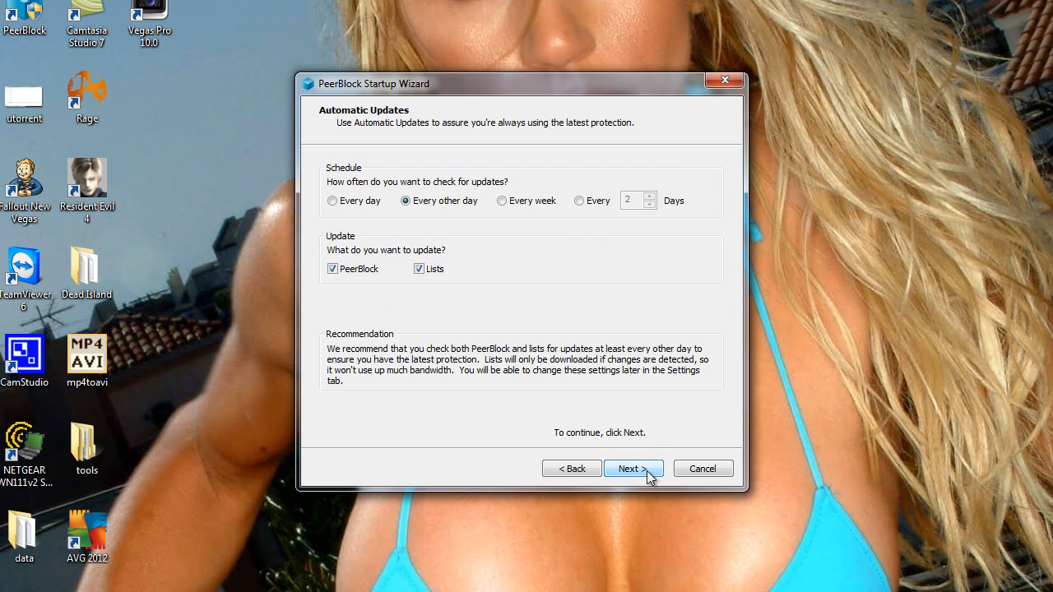
mouse_move(641, 214)
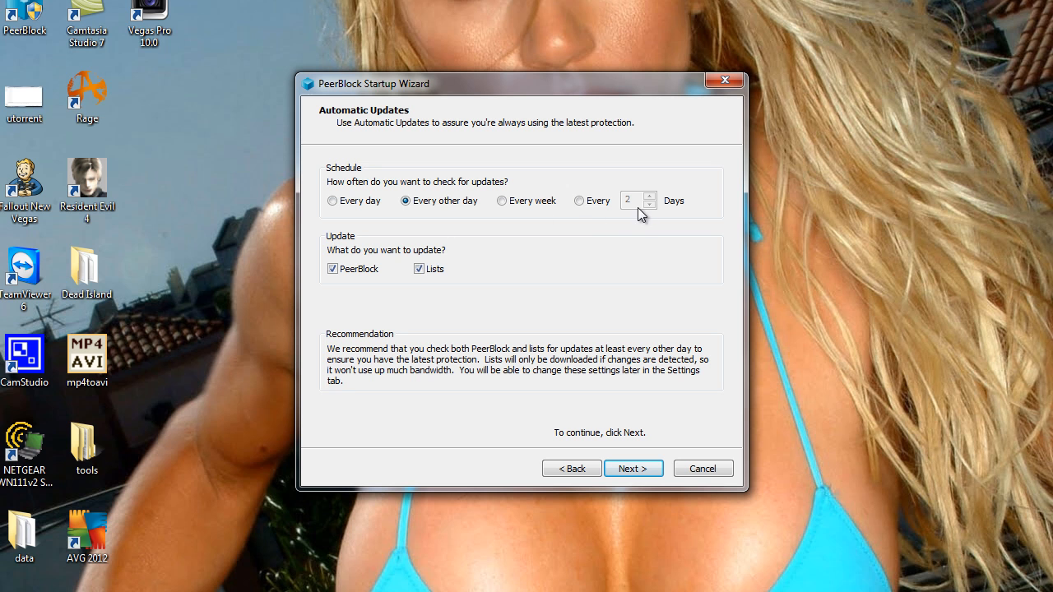
left_click(633, 469)
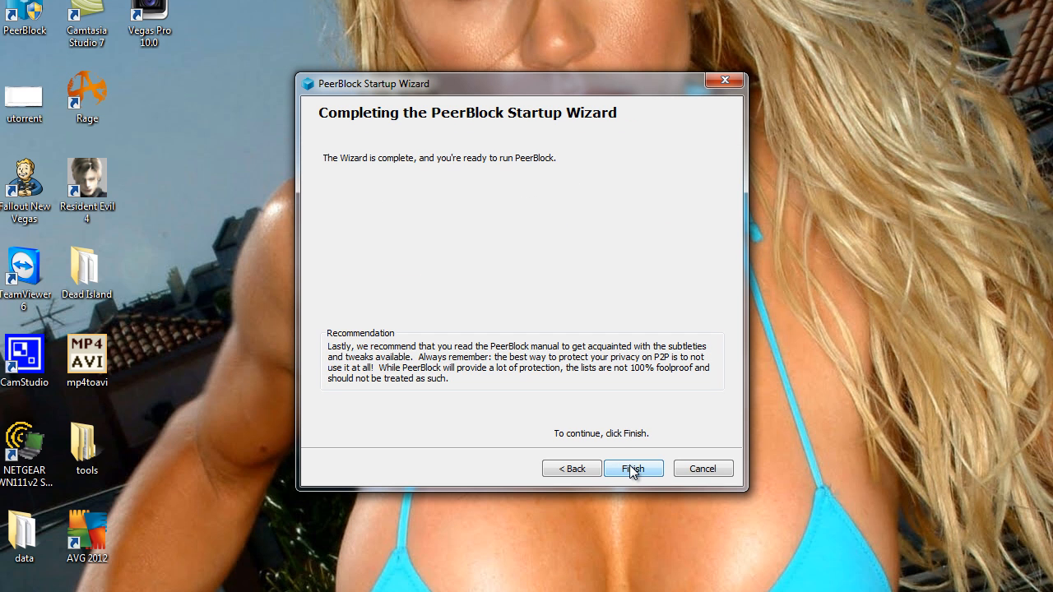
left_click(633, 469)
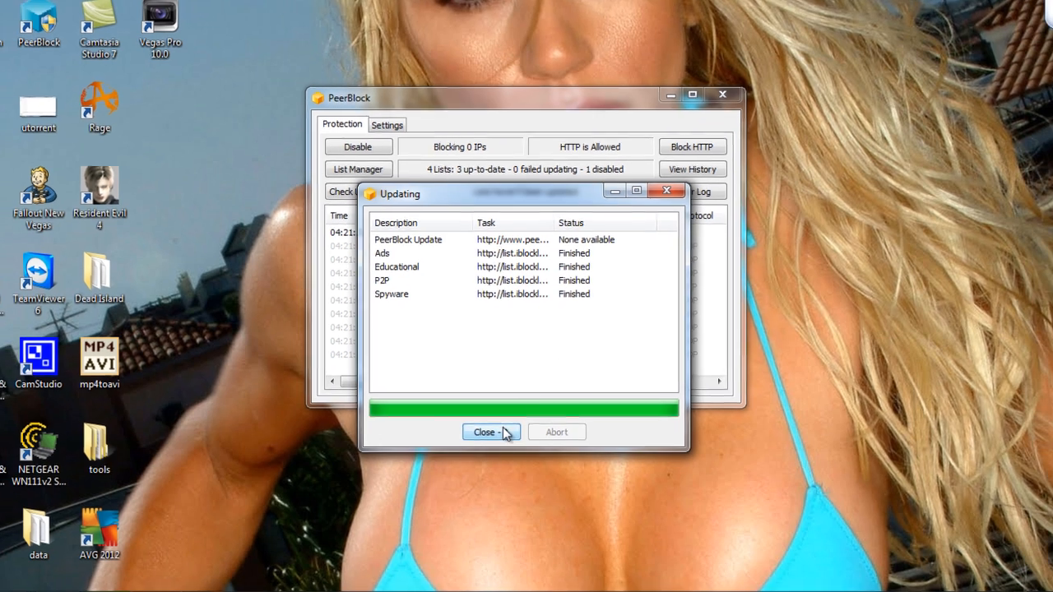
Step: Close the update report once all four lists show Finished
left_click(486, 432)
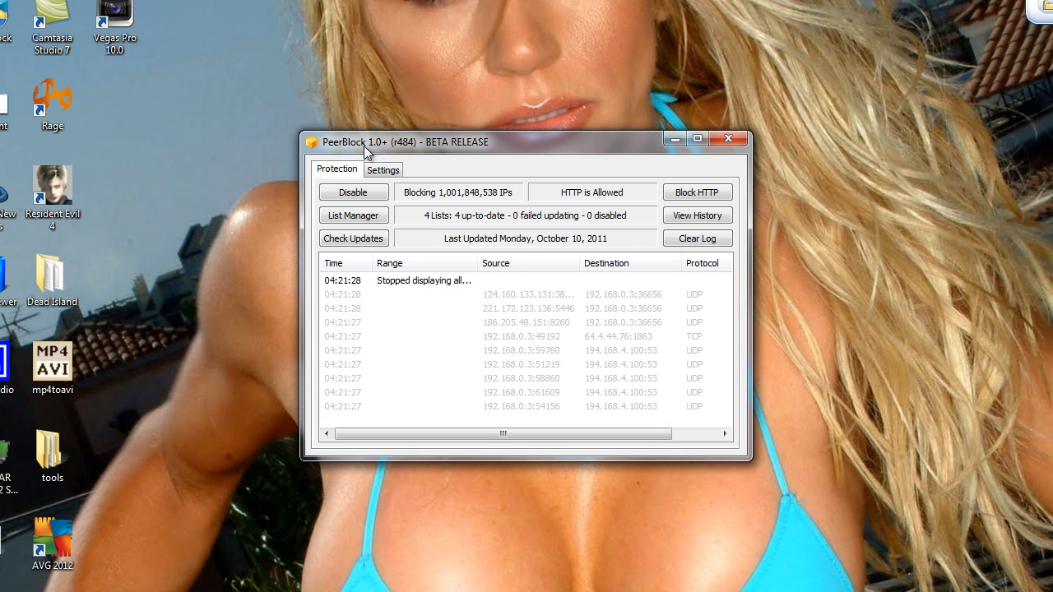
mouse_move(484, 155)
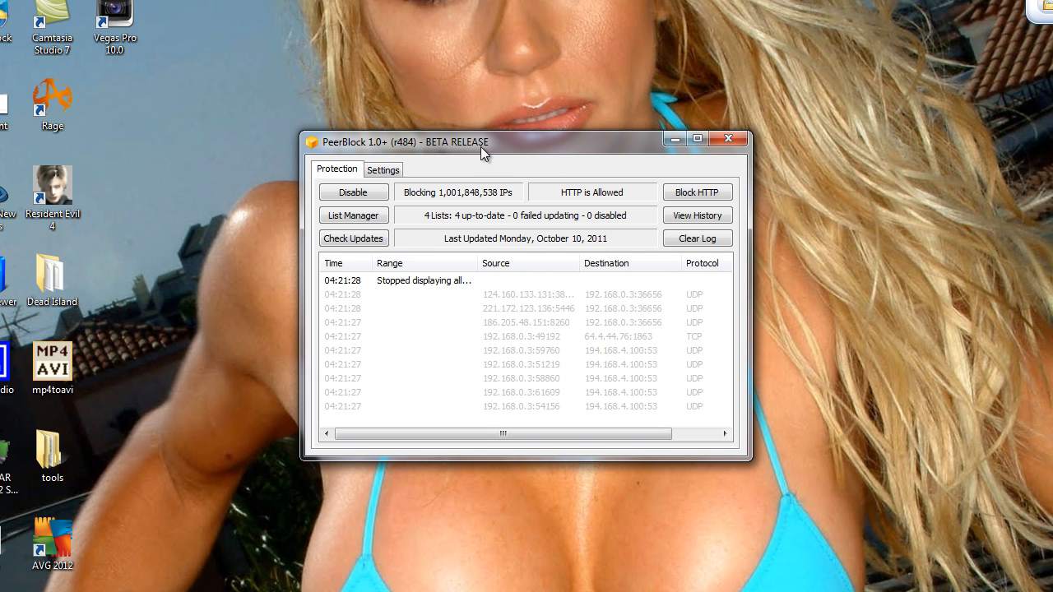
mouse_move(558, 220)
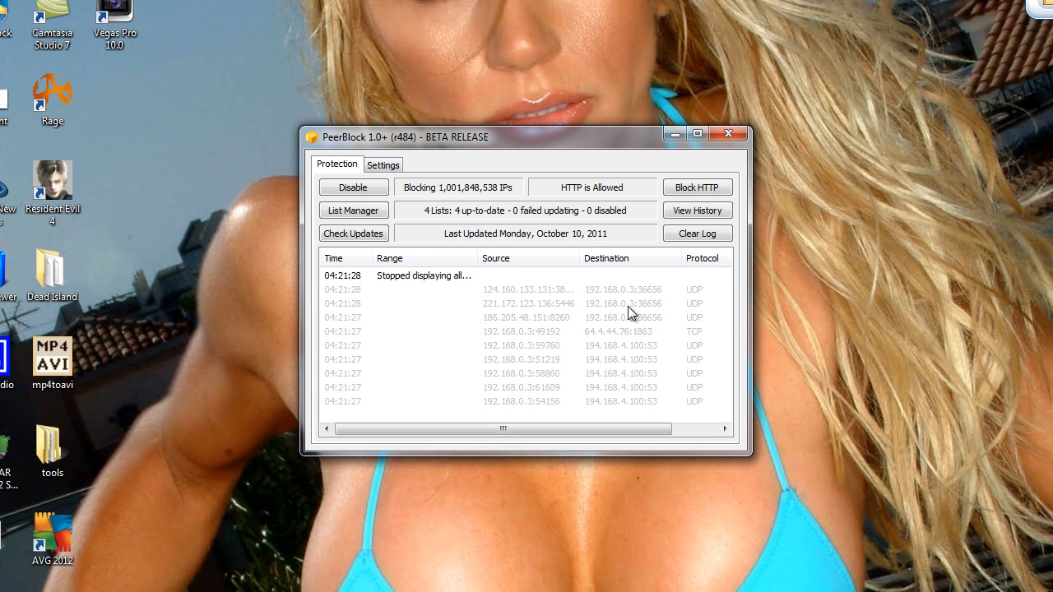
left_click(697, 210)
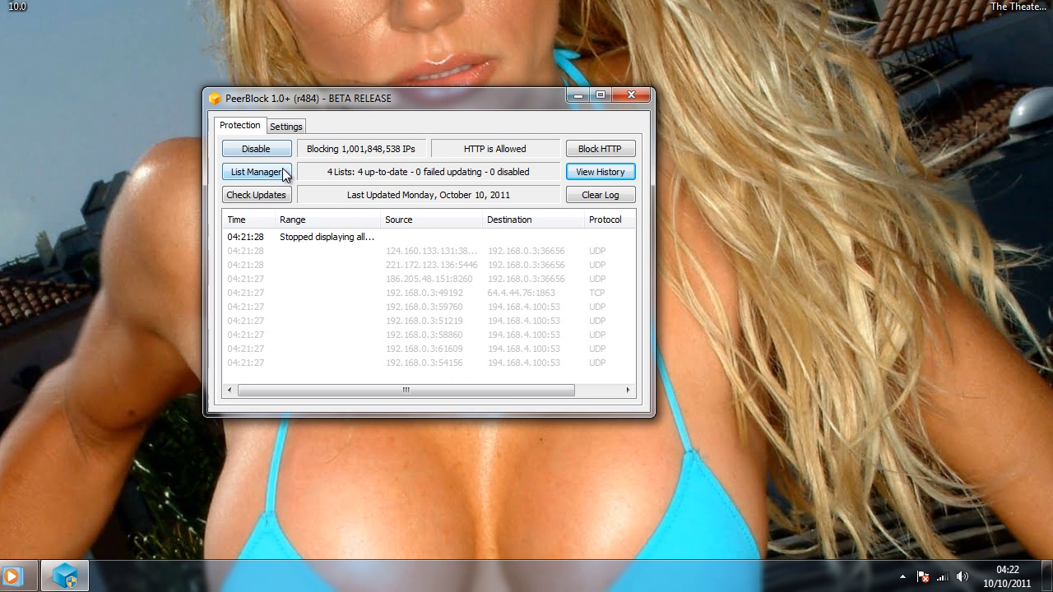
Step: Check for list updates, abort the program update check, and close the Updating window
left_click(256, 195)
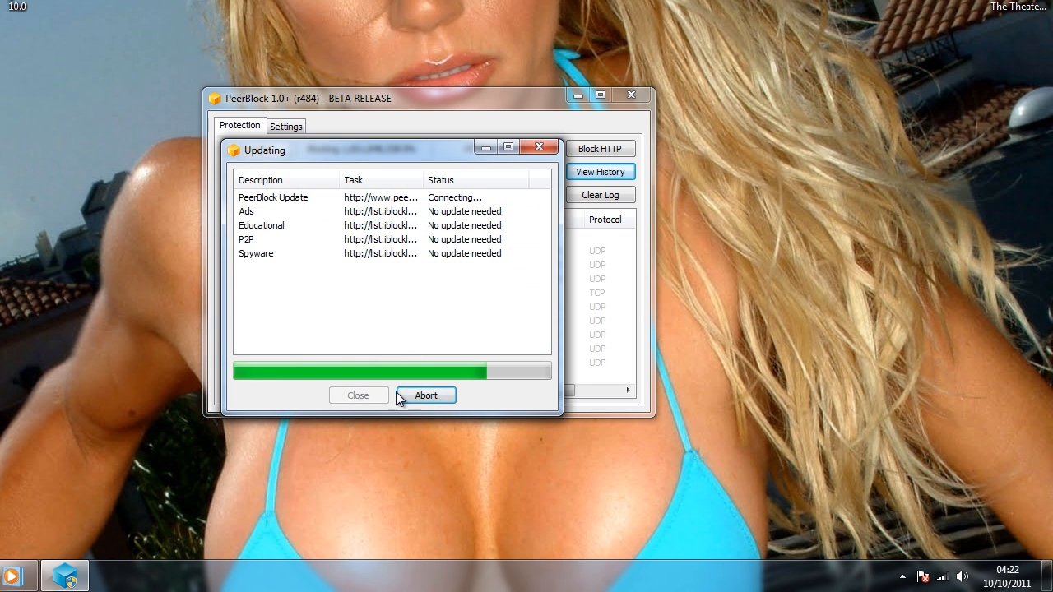
left_click(425, 395)
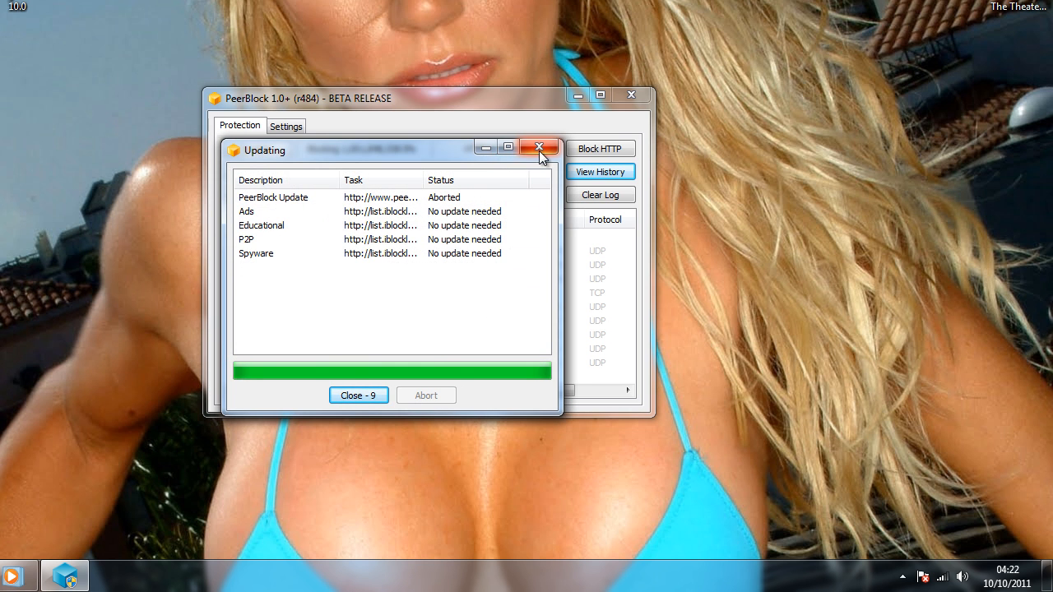
left_click(539, 148)
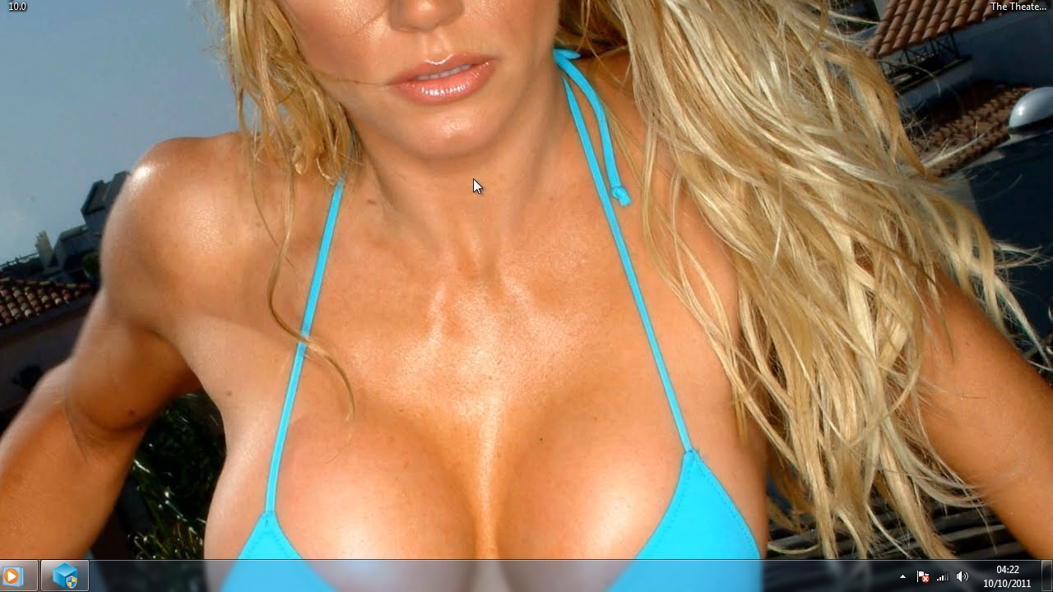
left_click_drag(475, 185, 237, 376)
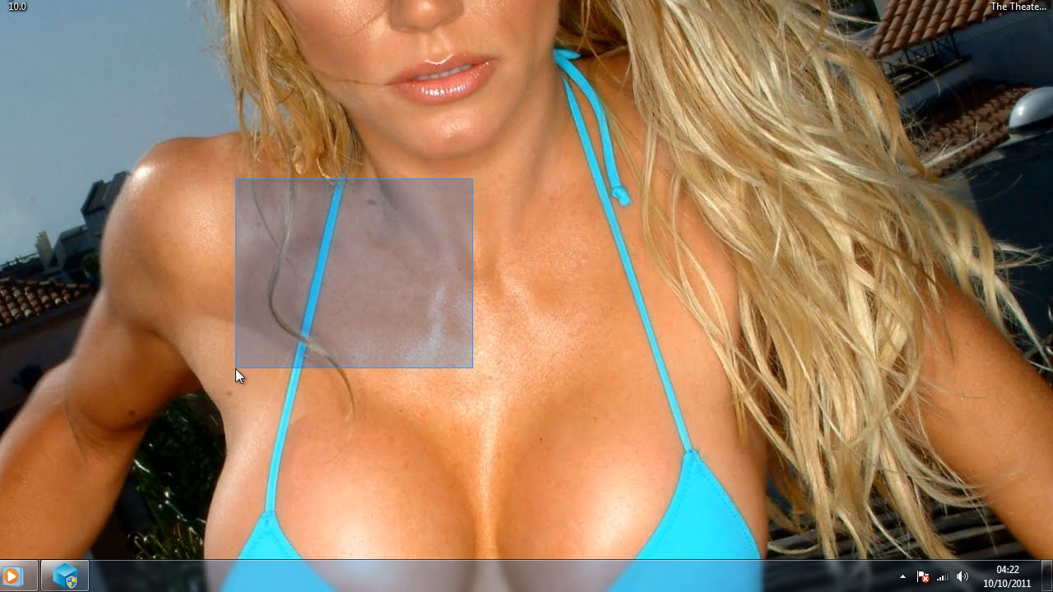